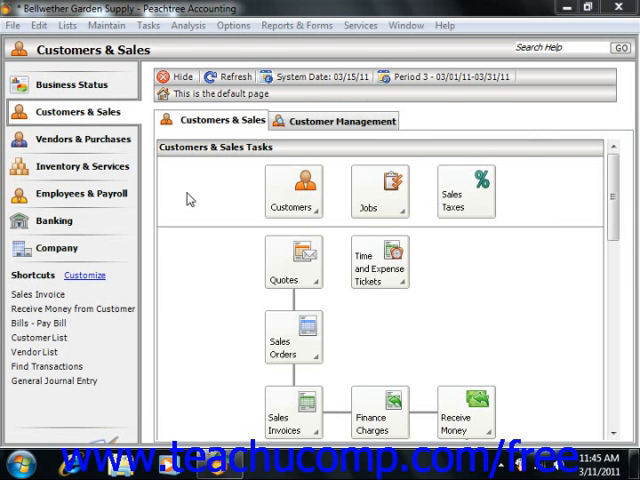
Show the Tasks menu listing the accounting commands, including Payroll Entry.
{"action": "left_click", "coordinate": [148, 24]}
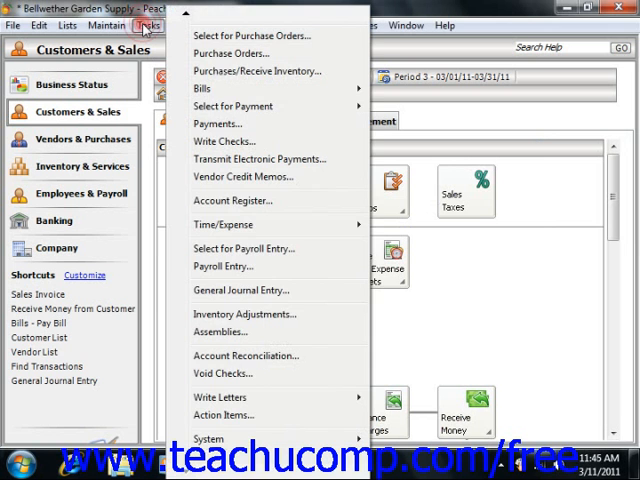
{"action": "mouse_move", "coordinate": [224, 266]}
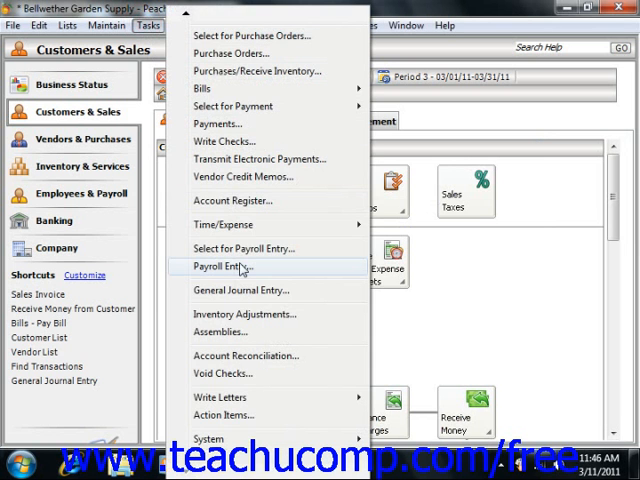
{"action": "left_click", "coordinate": [228, 266]}
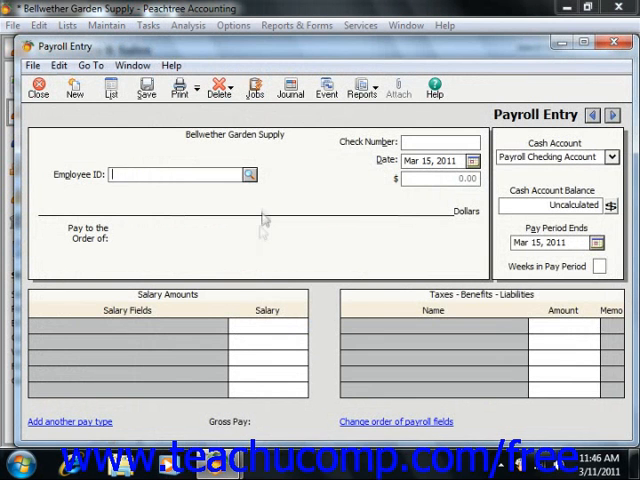
{"action": "left_click", "coordinate": [248, 174]}
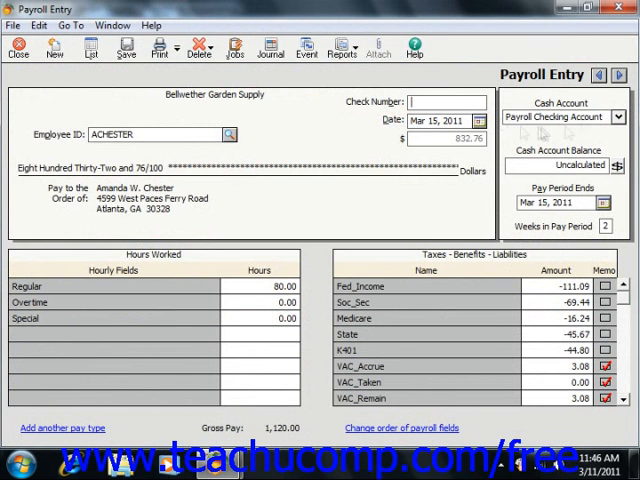
{"action": "left_click", "coordinate": [616, 116]}
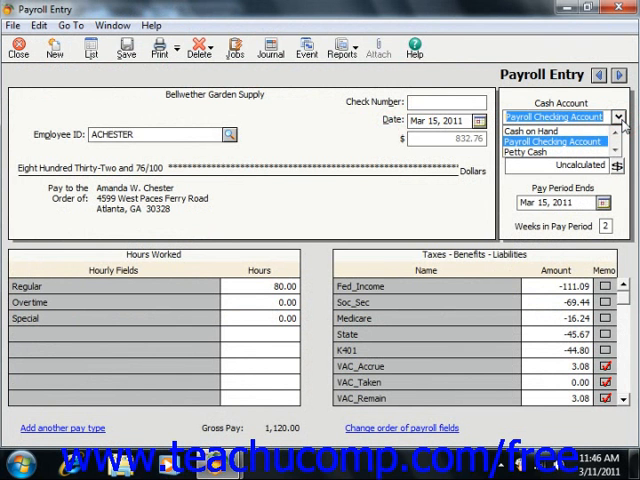
{"action": "left_click", "coordinate": [556, 116]}
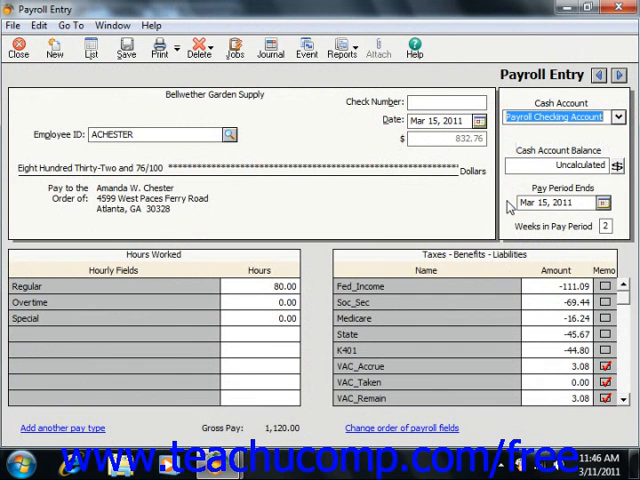
{"action": "mouse_move", "coordinate": [164, 262]}
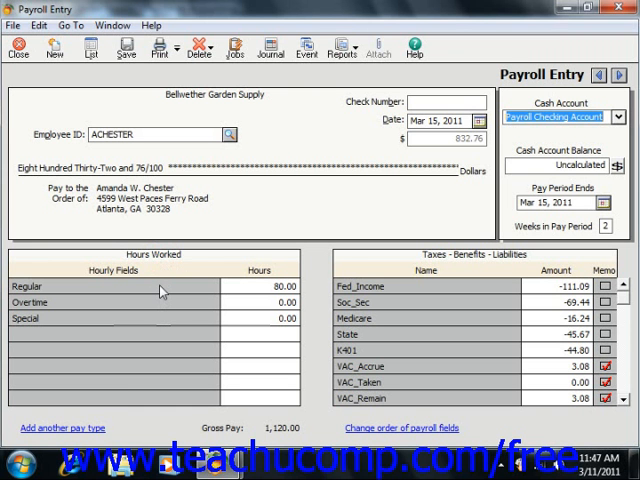
{"action": "mouse_move", "coordinate": [160, 292]}
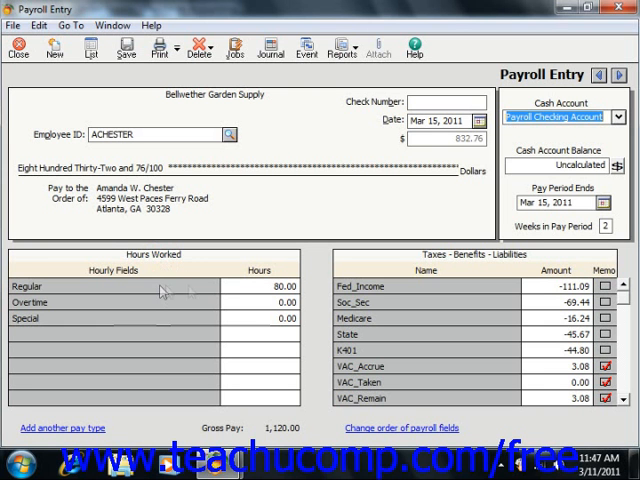